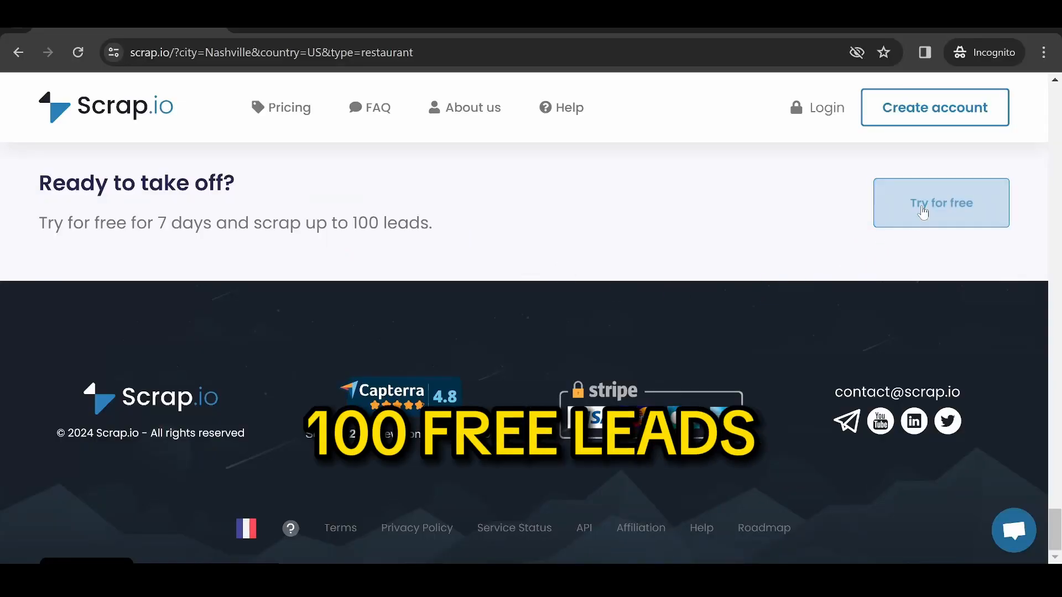
Choose 'Try for free' on the Nashville restaurant leads page to reach the login page
{"action": "left_click", "coordinate": [942, 203]}
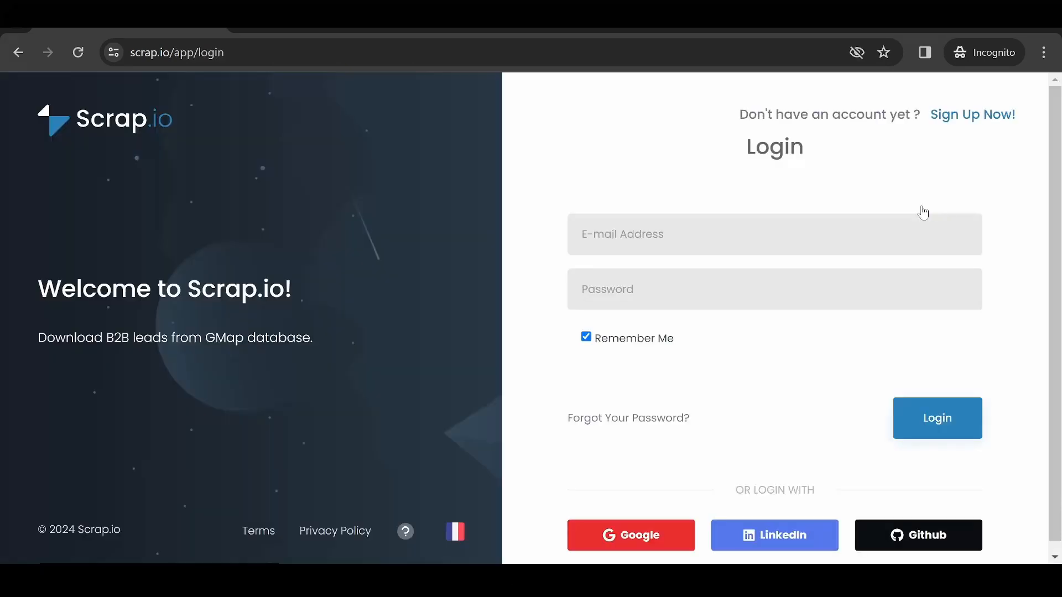